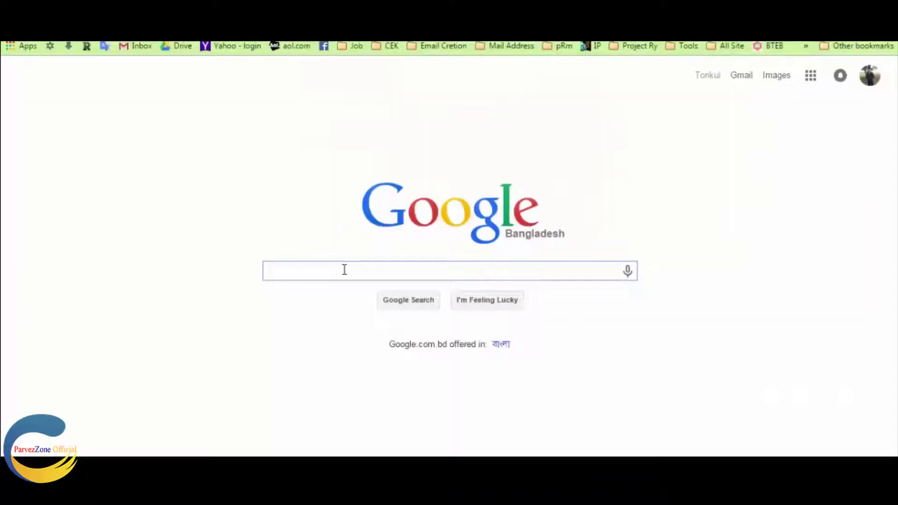
Step: Search Google for 'microsoft' to bring up Microsoft's official home page result
text(microsoft)
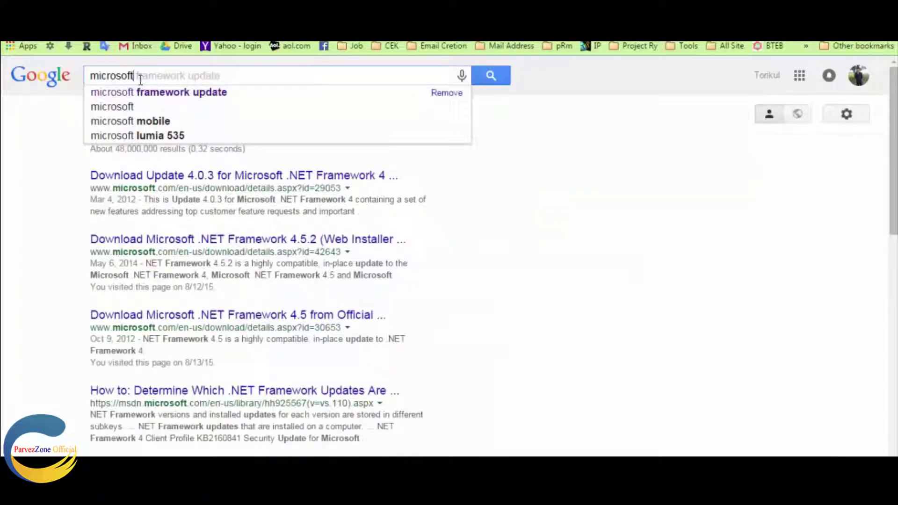
mouse_move(112, 106)
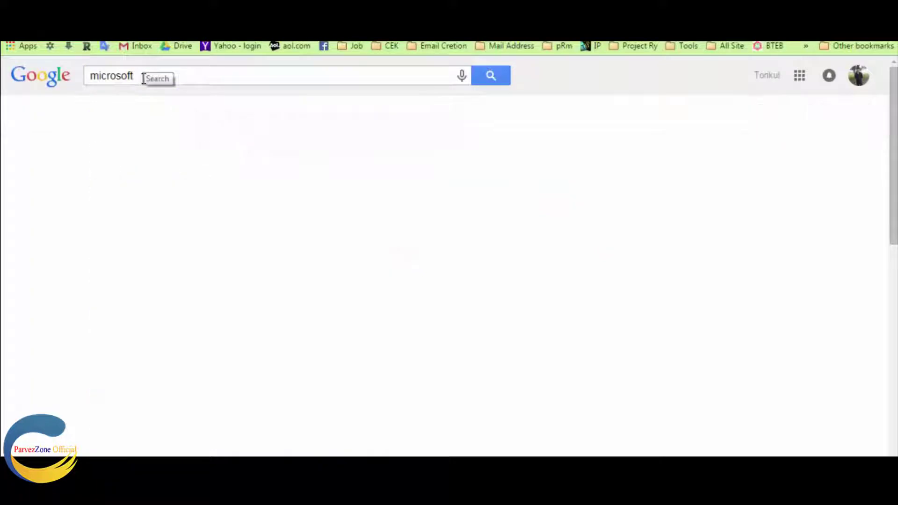
click(489, 75)
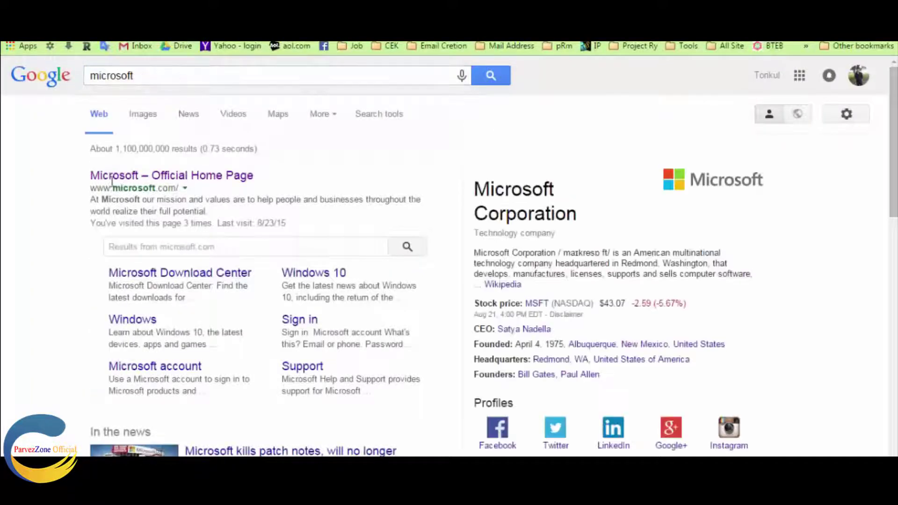
Step: Go to Microsoft.com from the results and scroll to the For work tiles with the Windows 10 Enterprise offer
click(170, 174)
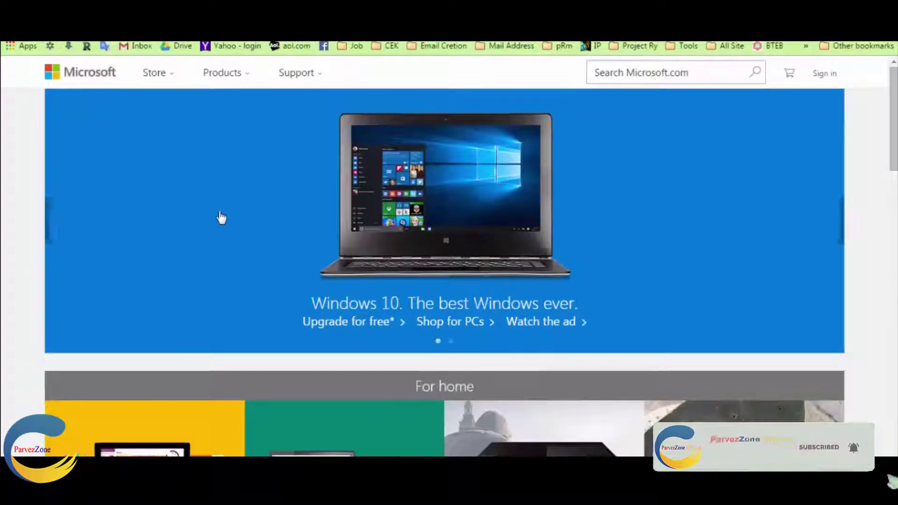
scroll(down, 3)
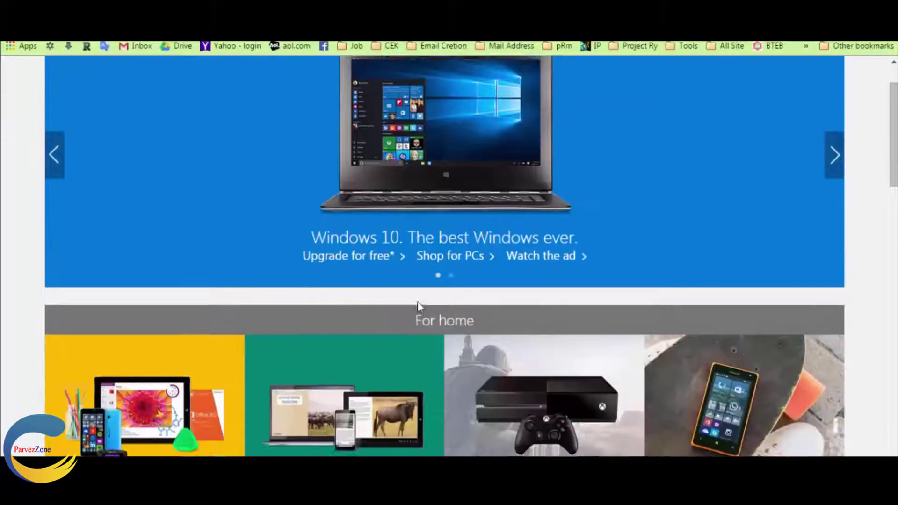
scroll(down, 3)
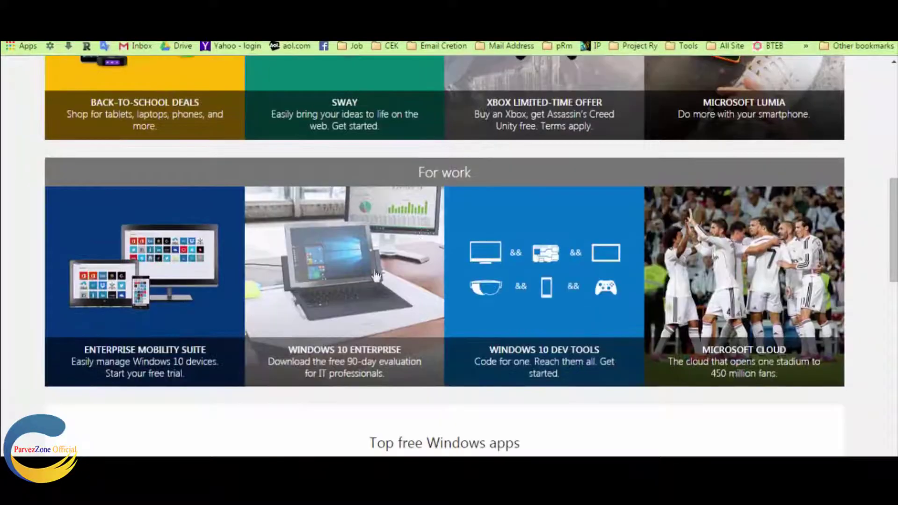
mouse_move(335, 355)
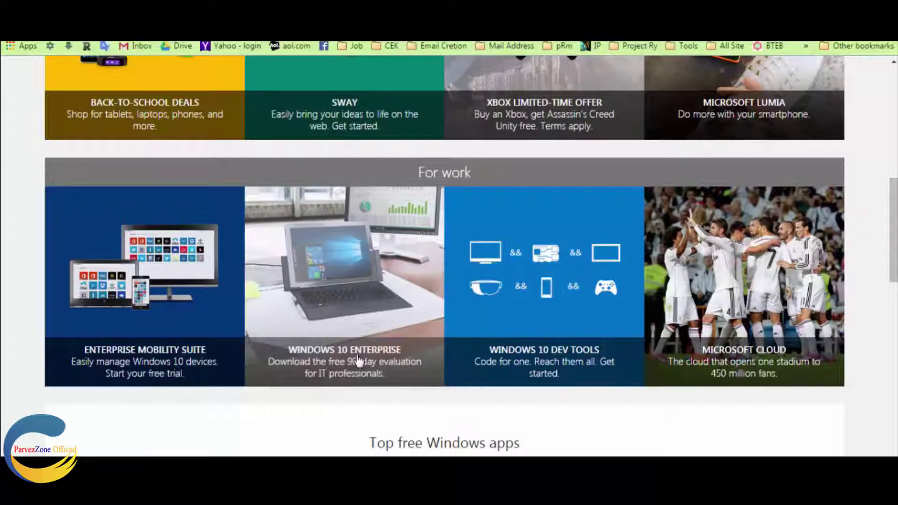
Step: Follow the Windows 10 Enterprise tile to the TechNet page and locate the free 90-day evaluation download link
click(343, 349)
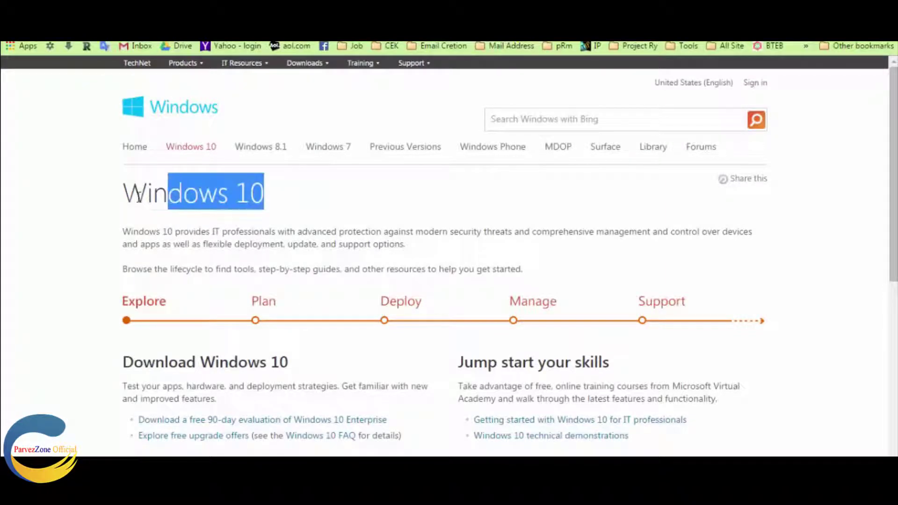
scroll(down, 3)
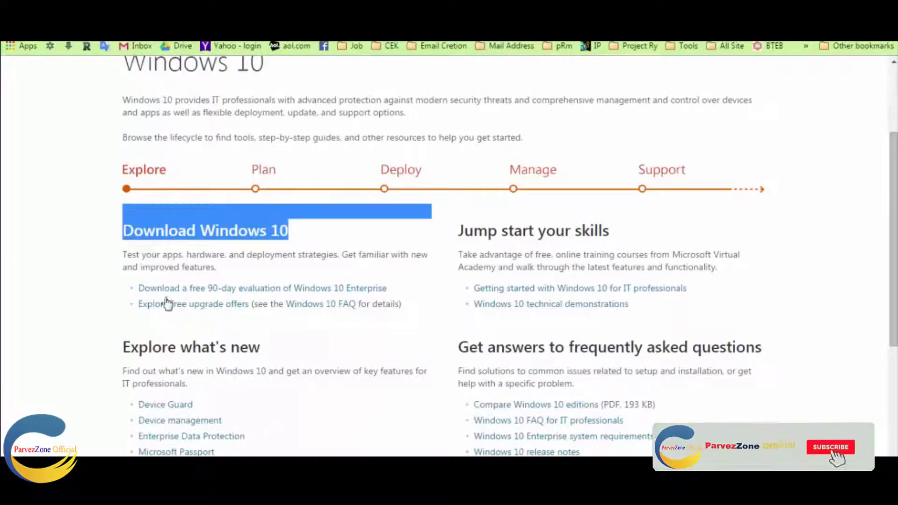
click(831, 447)
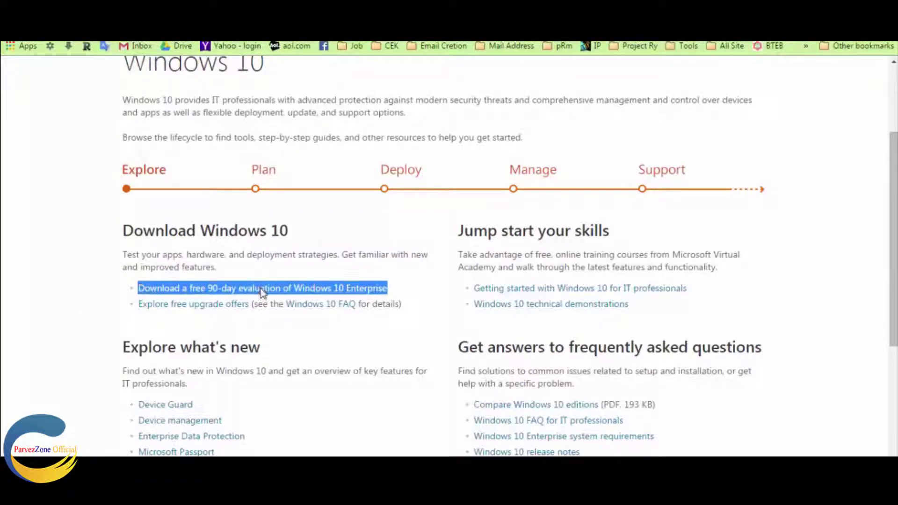
Step: Follow the 90-day evaluation link to the Evaluation Center's Windows 10 Enterprise download section requiring sign-in
click(262, 288)
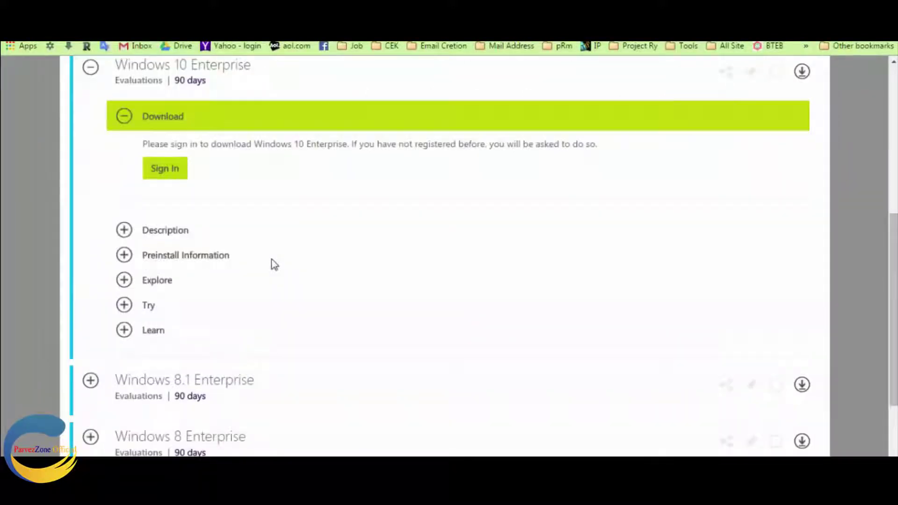
scroll(up, 3)
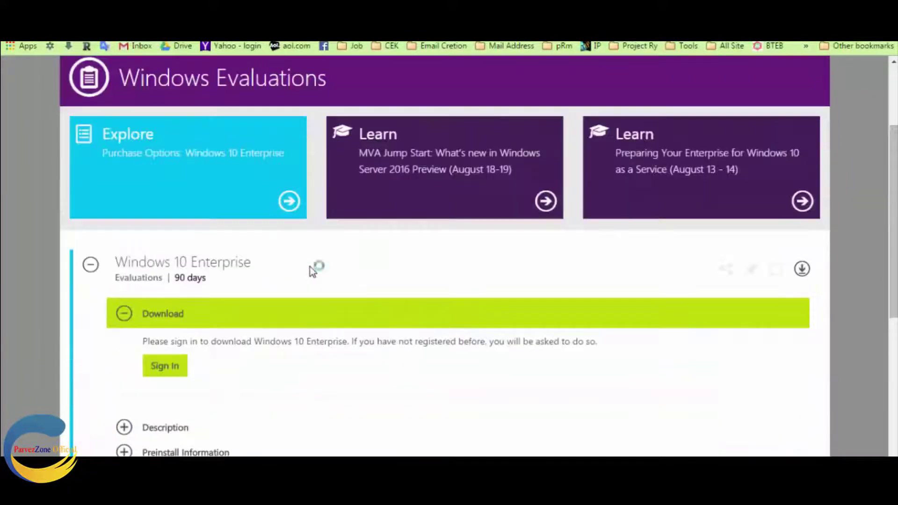
scroll(up, 3)
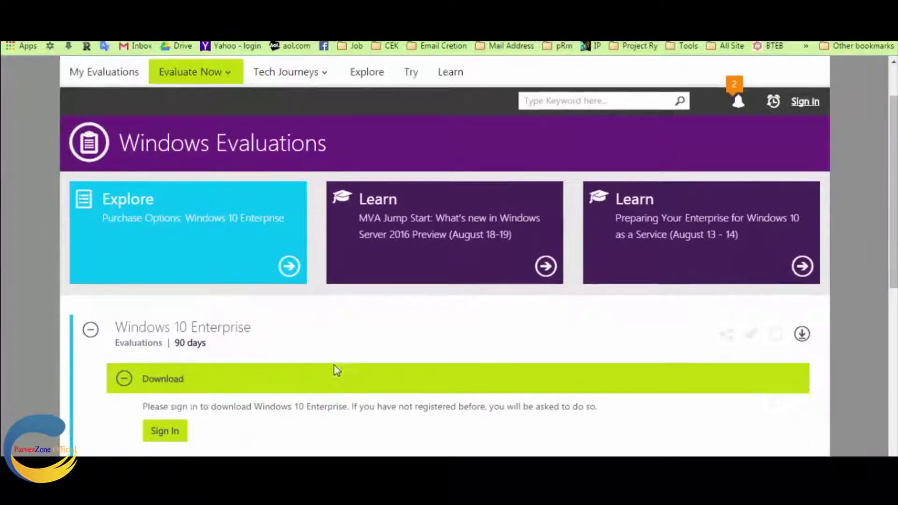
scroll(down, 3)
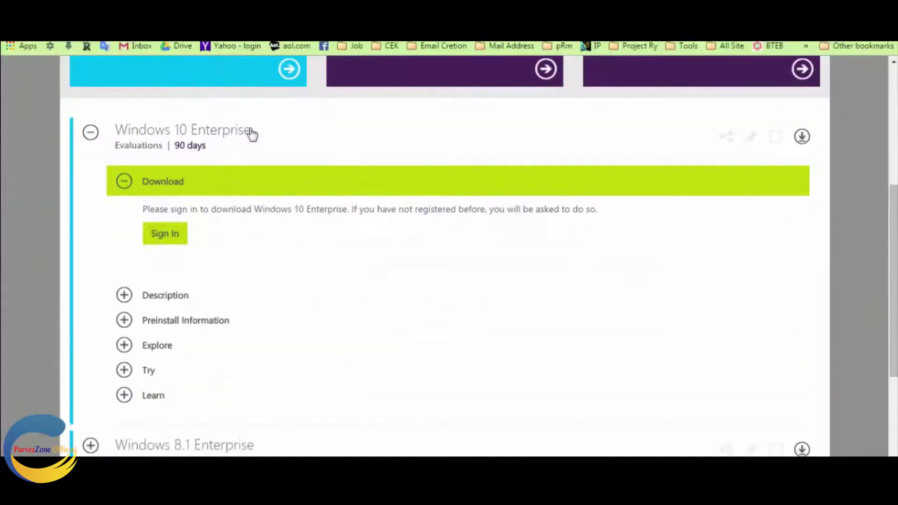
mouse_move(157, 149)
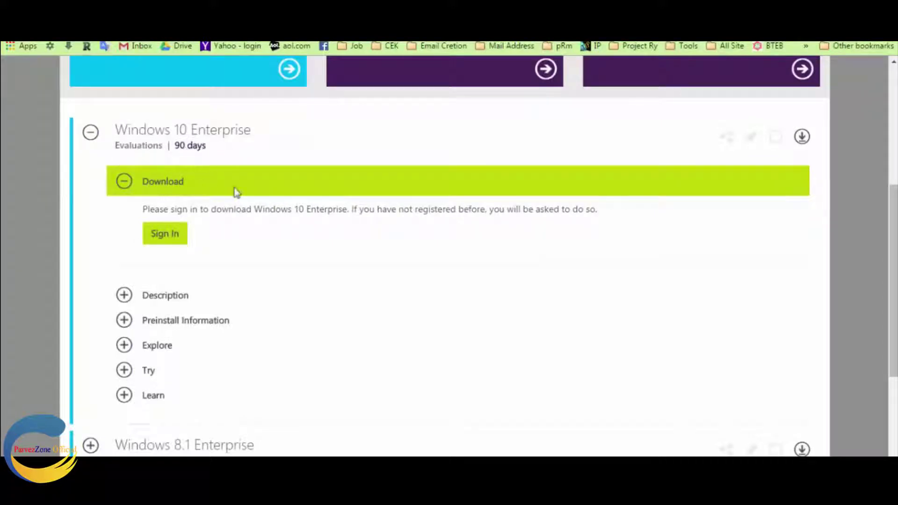
mouse_move(308, 222)
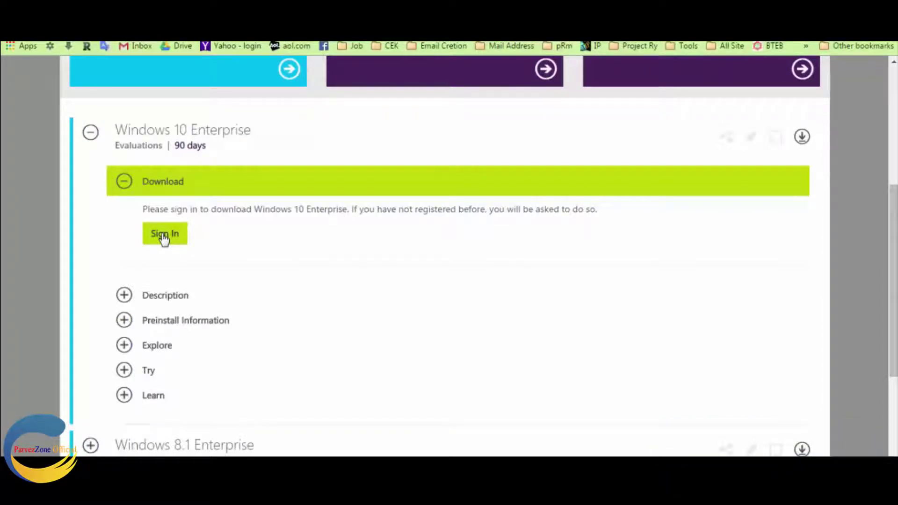
Step: Sign in with the Microsoft account email and password to unlock the evaluation download
click(164, 234)
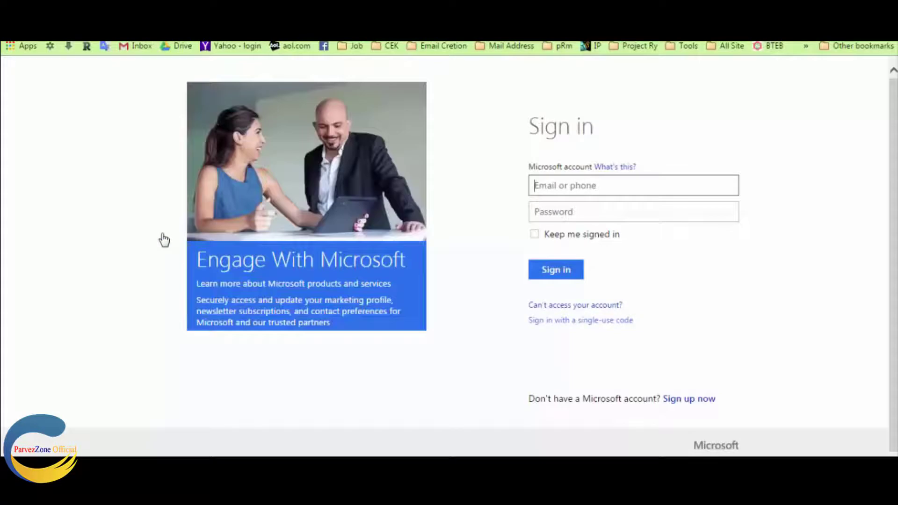
mouse_move(578, 189)
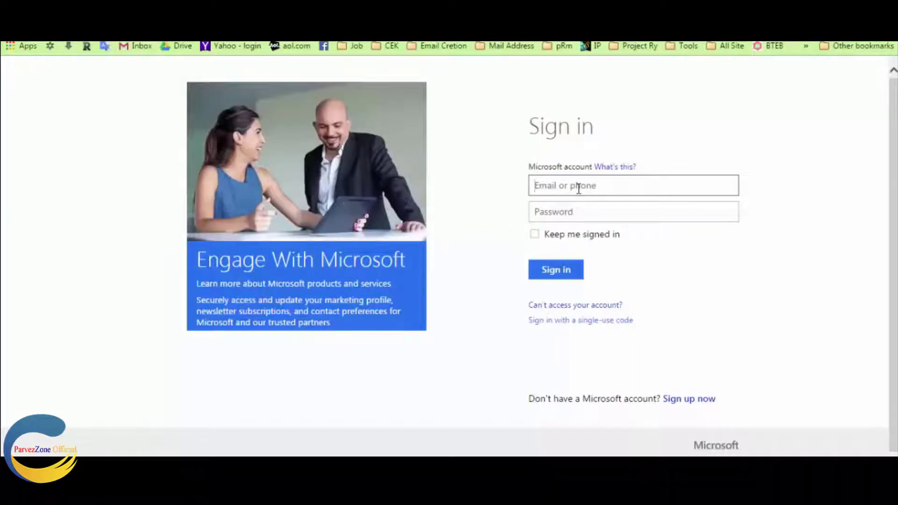
click(633, 211)
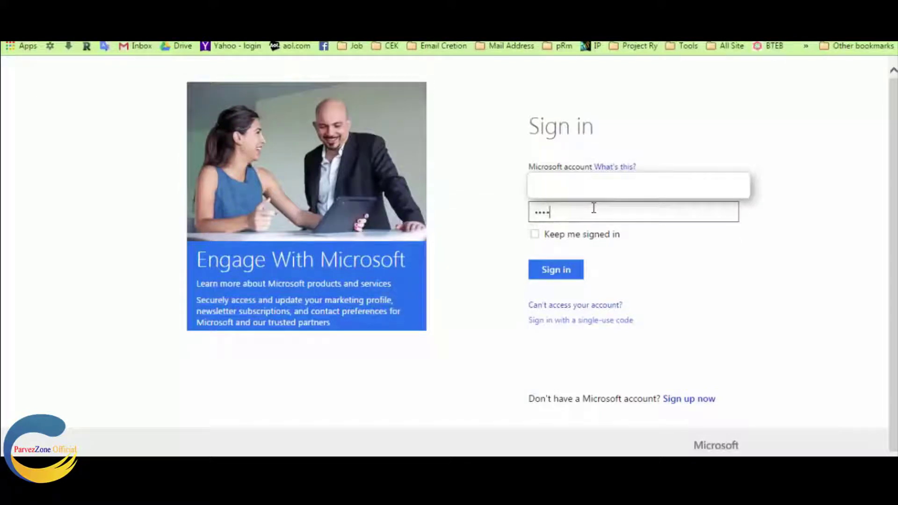
text(password)
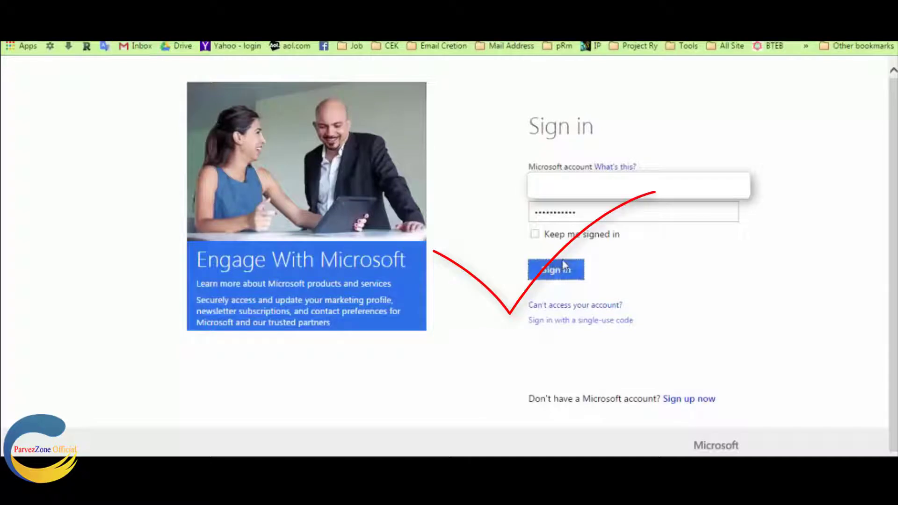
click(554, 269)
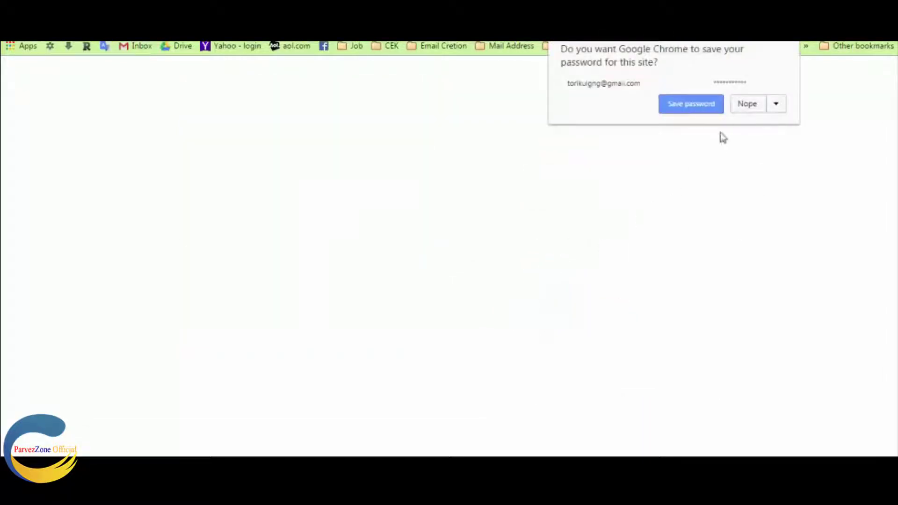
Step: Decline Chrome's save-password offer and expand the Windows 10 Enterprise entry to its Download section
click(746, 103)
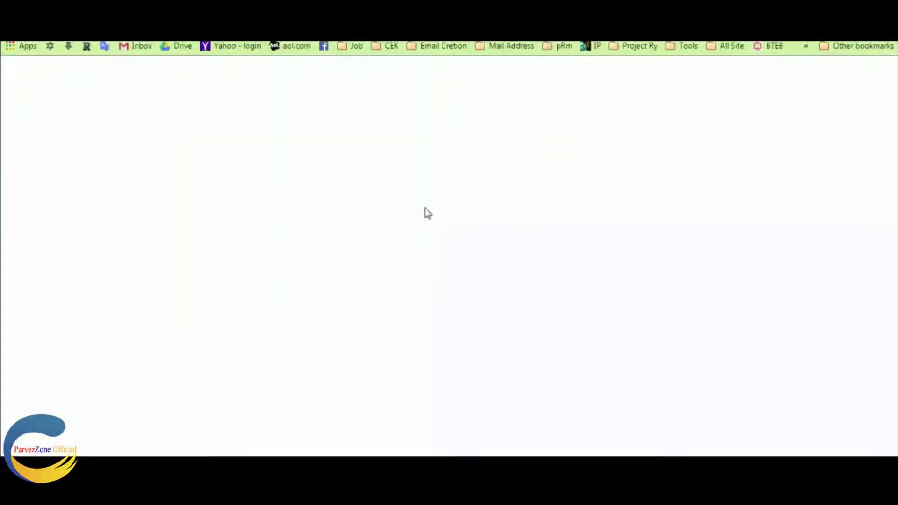
mouse_move(340, 176)
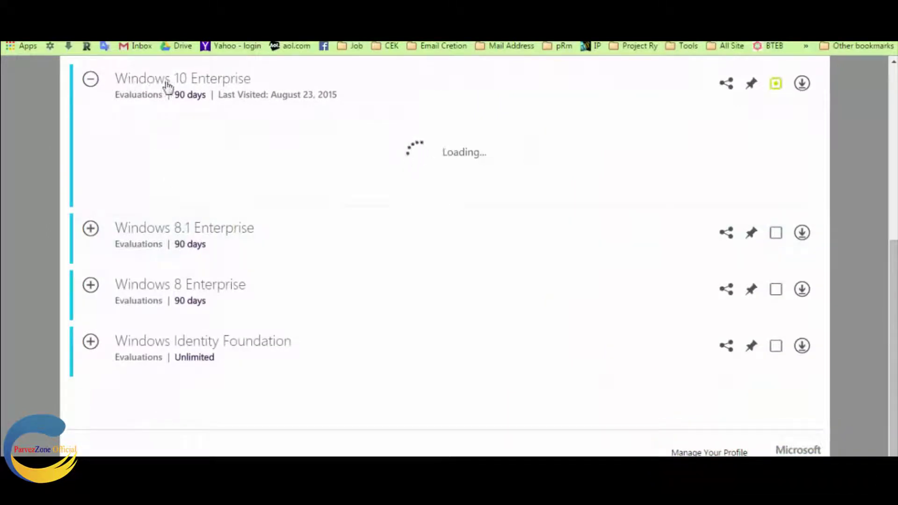
click(801, 83)
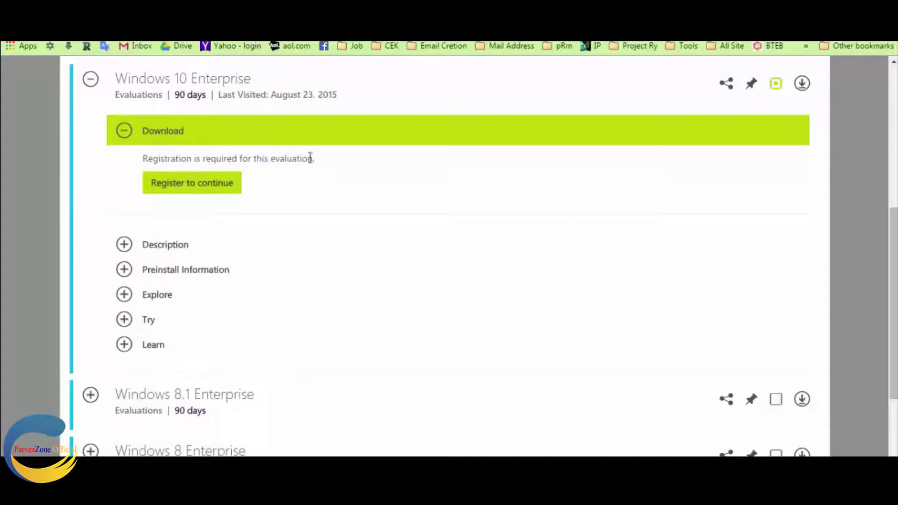
Step: Start the registration form, keeping Bangladesh as the country and reviewing the job role list
click(191, 183)
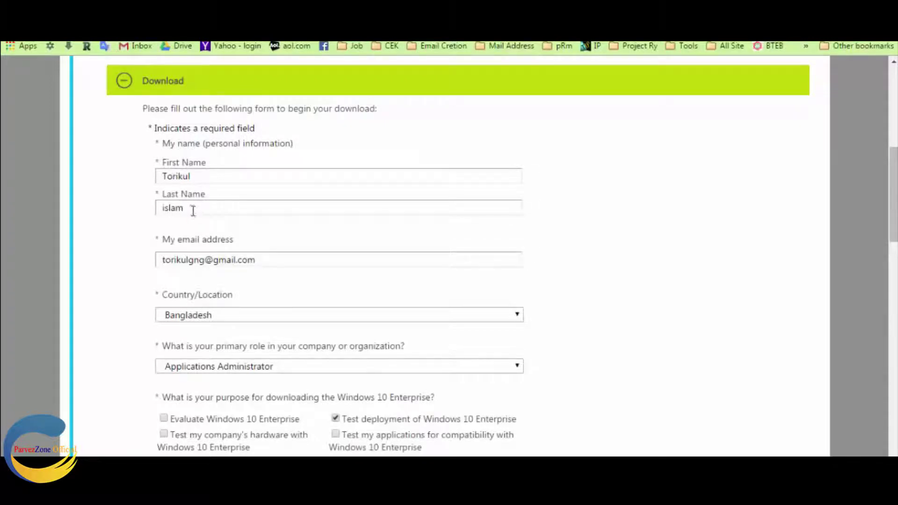
scroll(down, 3)
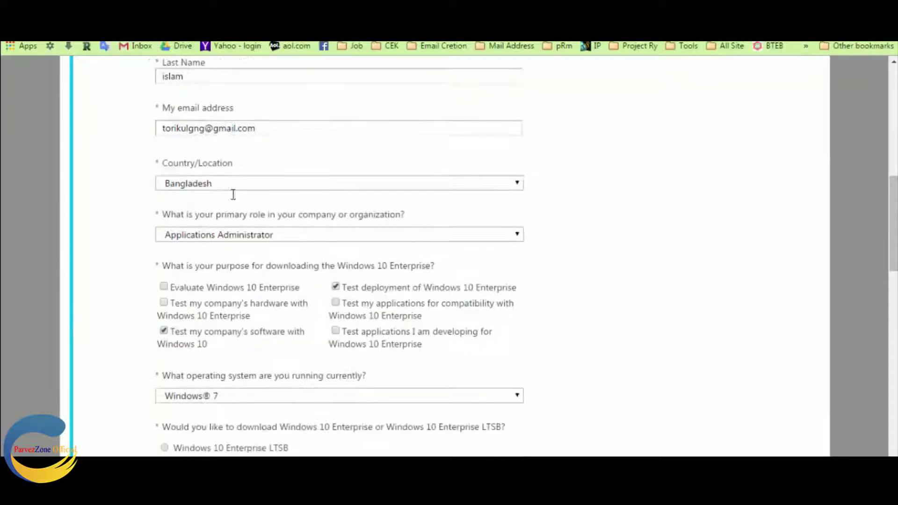
scroll(down, 3)
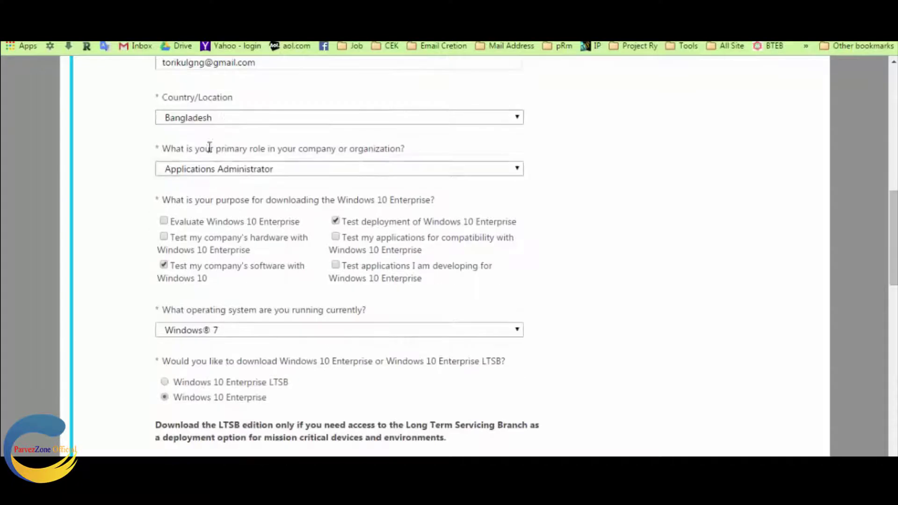
click(338, 118)
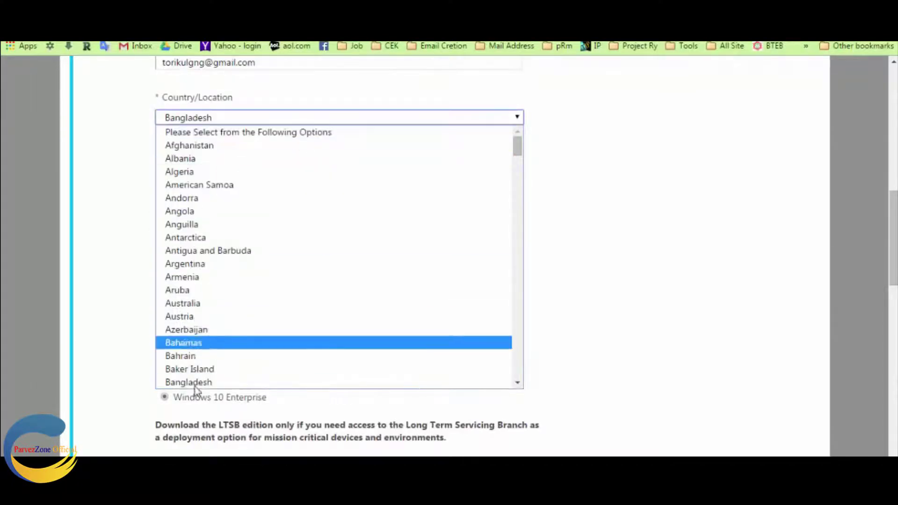
click(187, 382)
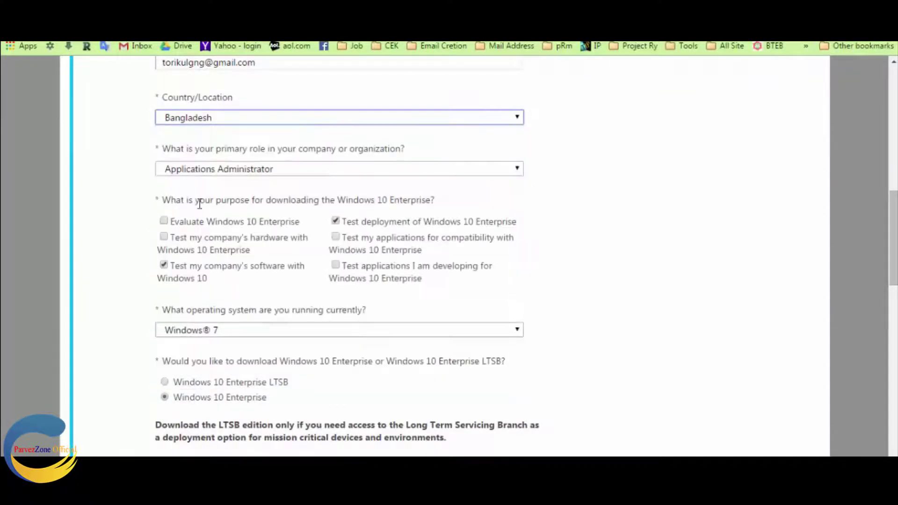
click(337, 169)
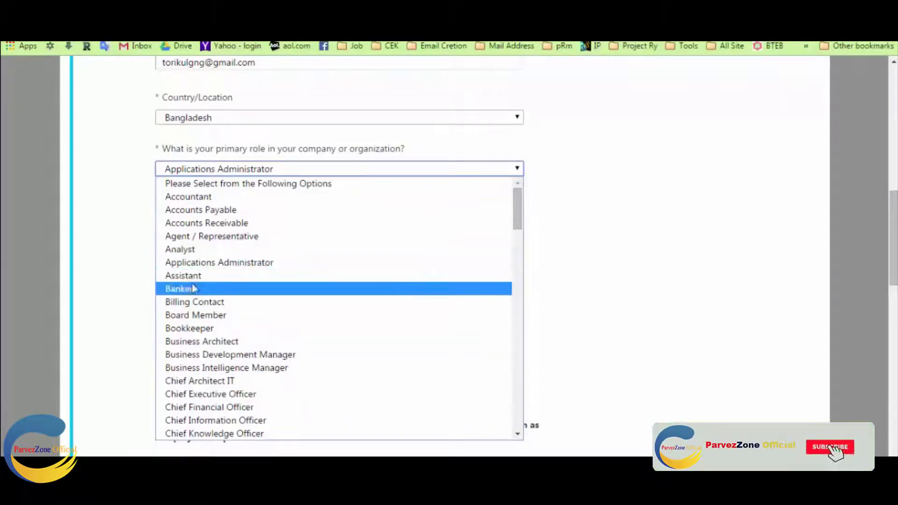
mouse_move(200, 209)
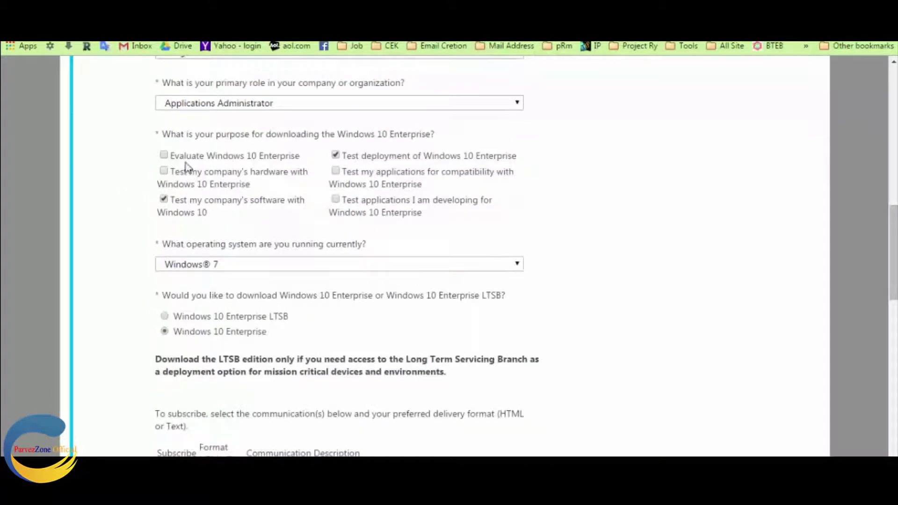
mouse_move(428, 164)
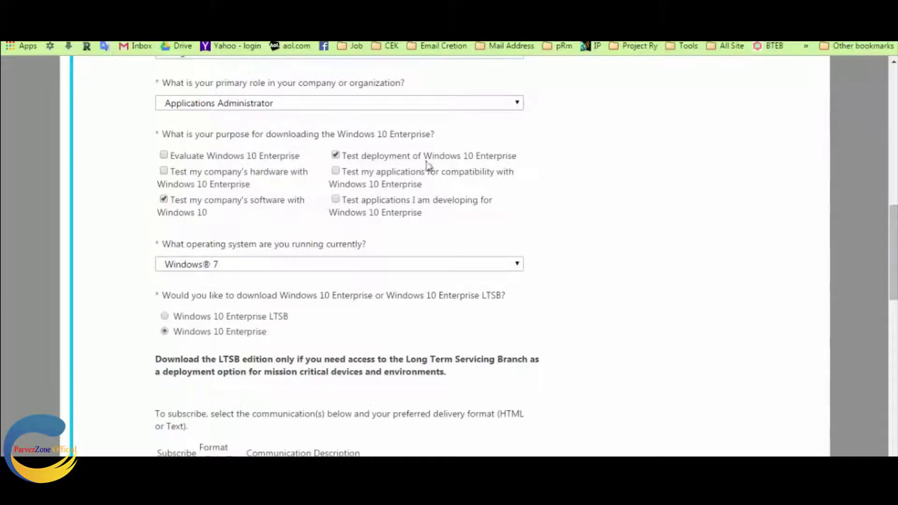
mouse_move(264, 232)
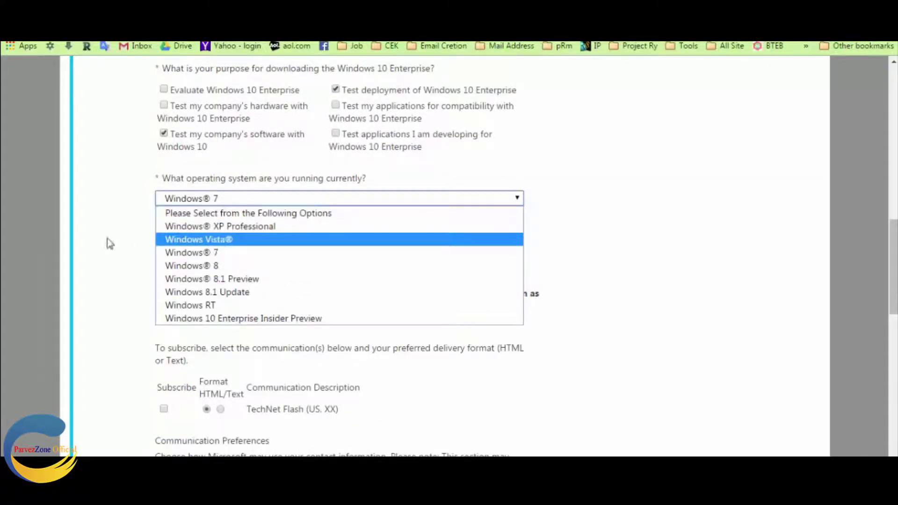
Step: Keep Windows 7 as the current operating system, finish the remaining fields and submit the form with Continue
click(191, 253)
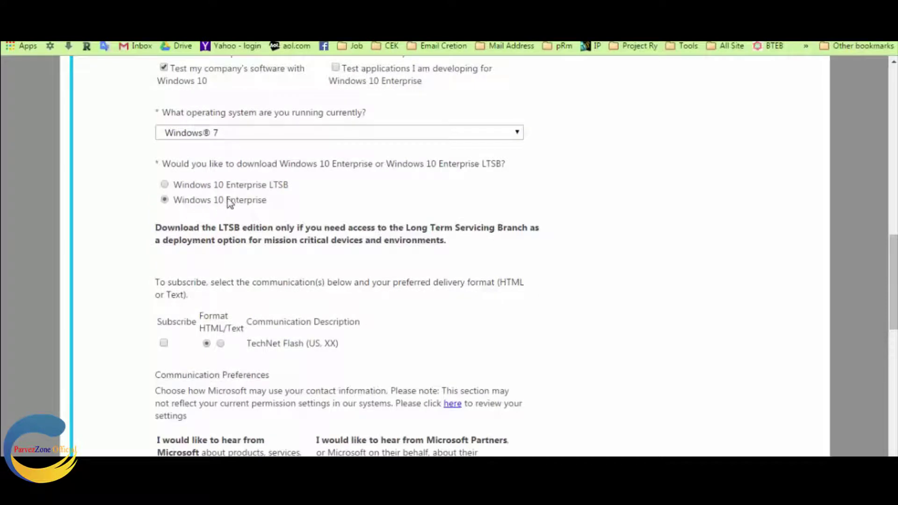
scroll(down, 3)
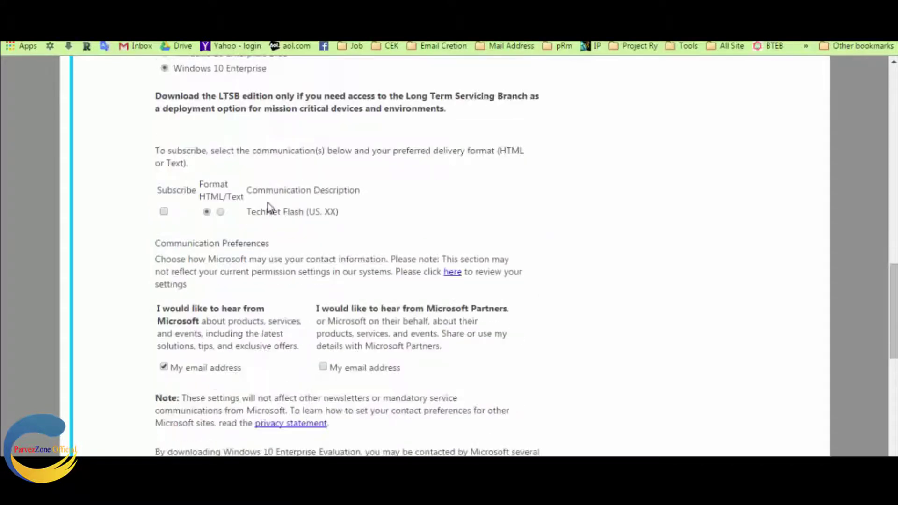
mouse_move(485, 175)
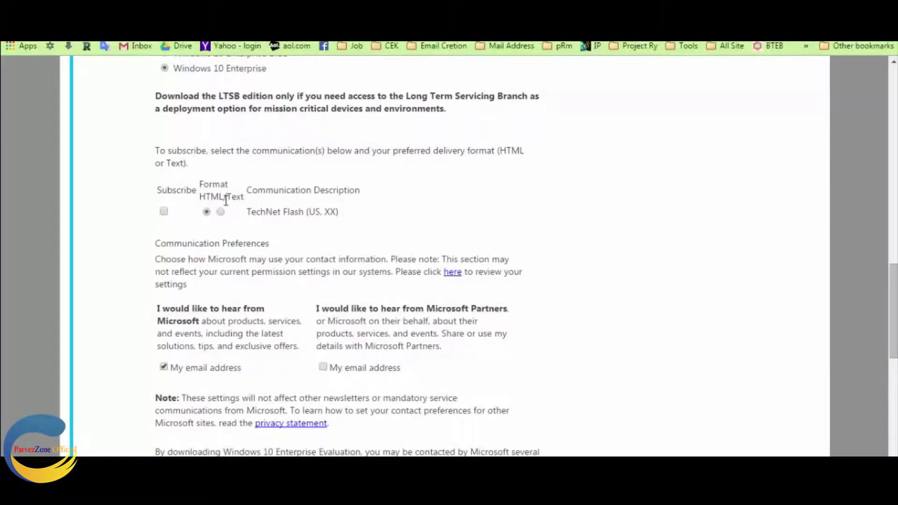
scroll(down, 3)
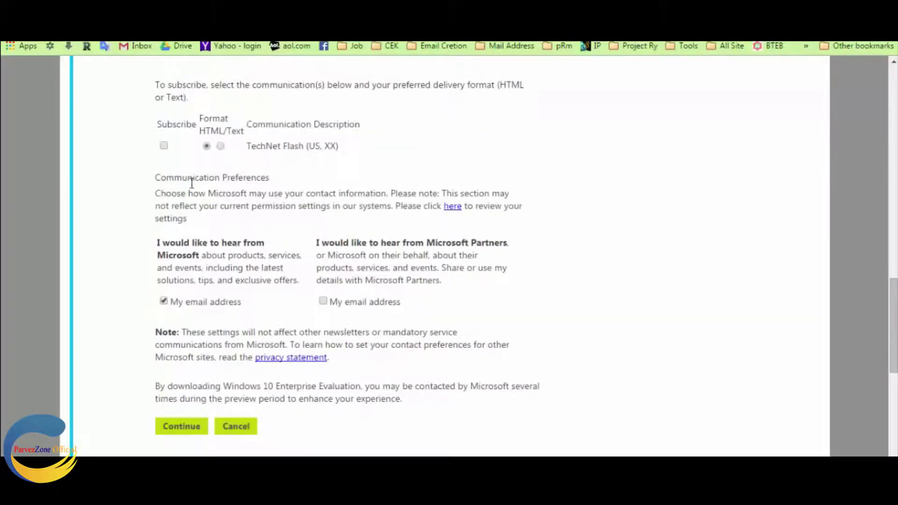
scroll(down, 3)
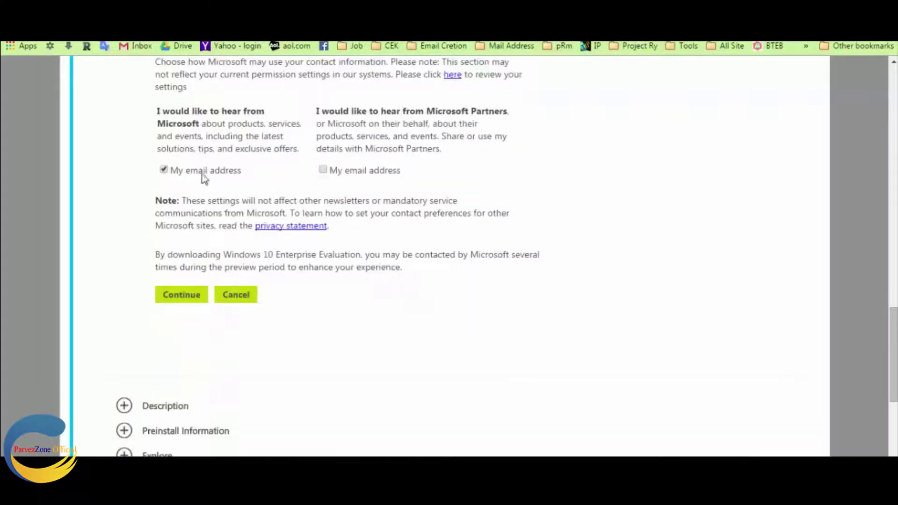
mouse_move(216, 178)
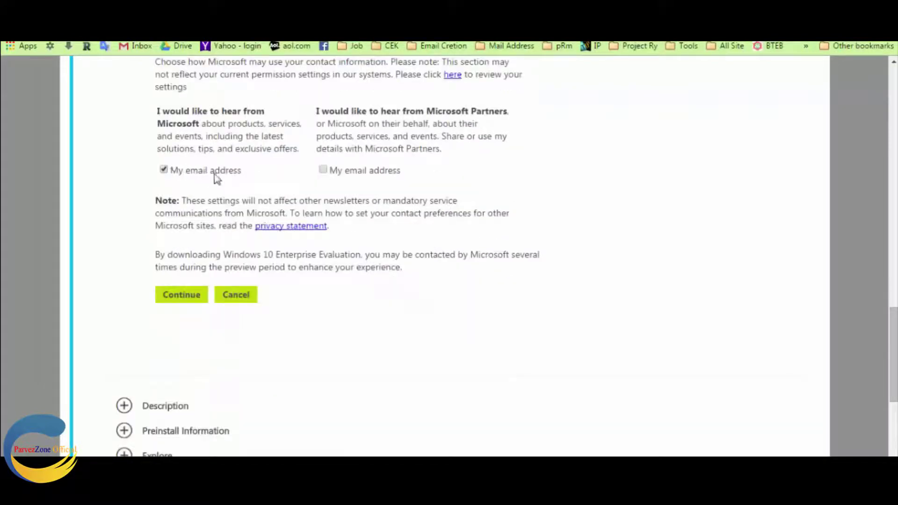
scroll(down, 3)
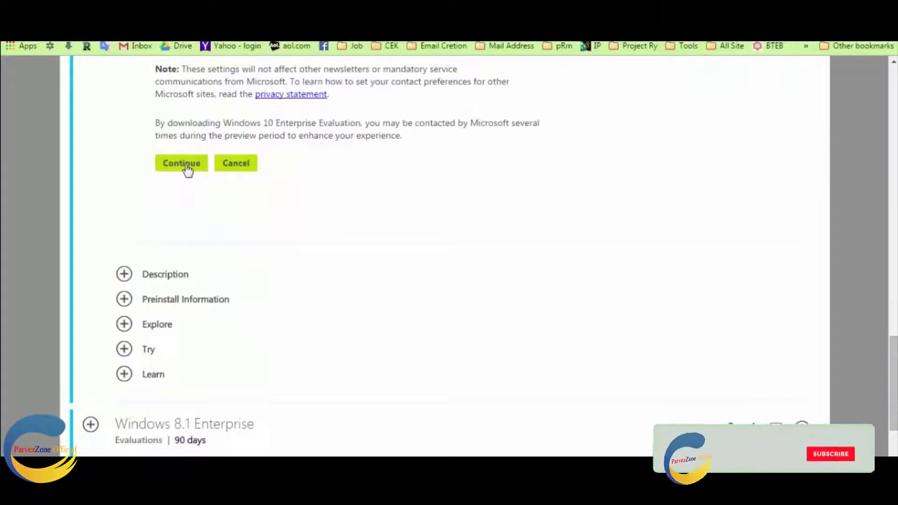
mouse_move(497, 134)
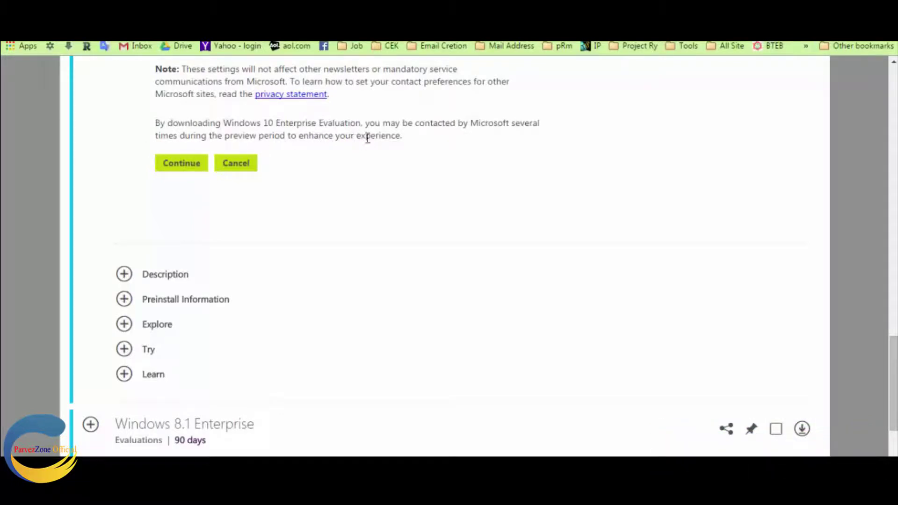
click(181, 162)
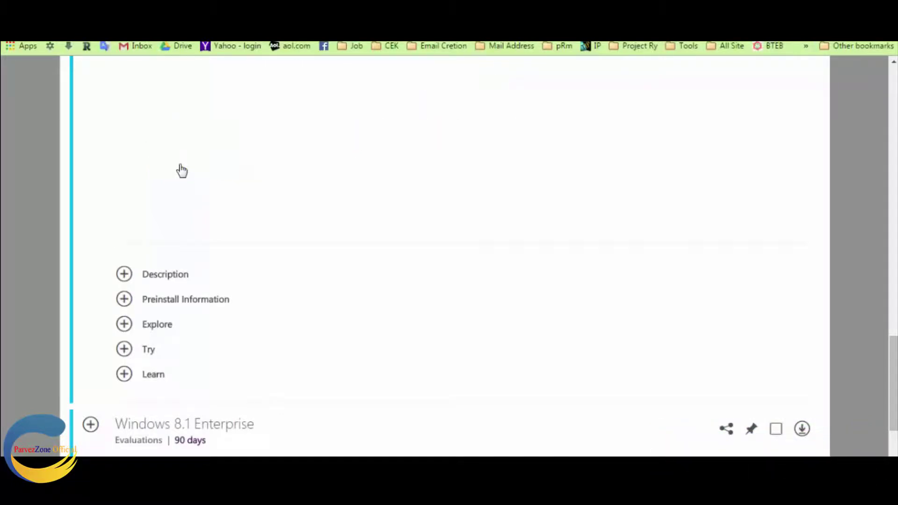
Step: Choose the 32-bit version matching the computer's system type and continue to the language choice
click(801, 428)
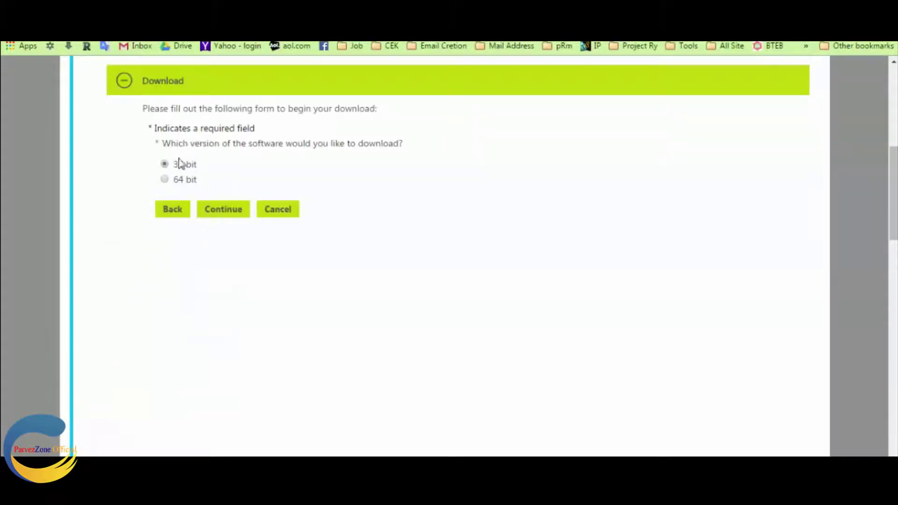
mouse_move(189, 182)
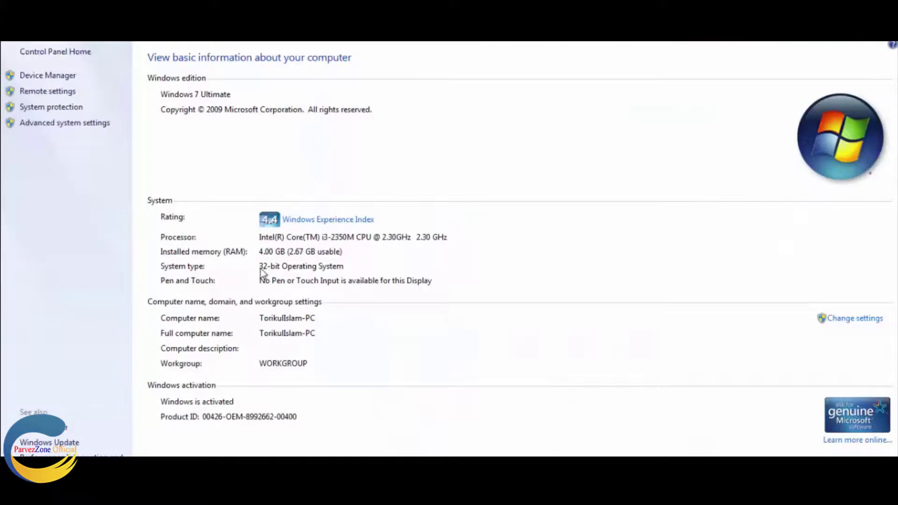
mouse_move(272, 272)
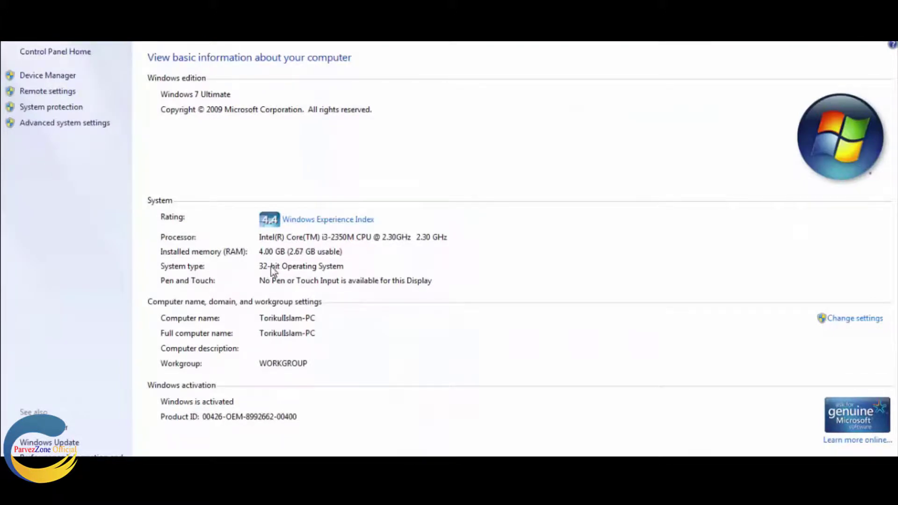
mouse_move(309, 272)
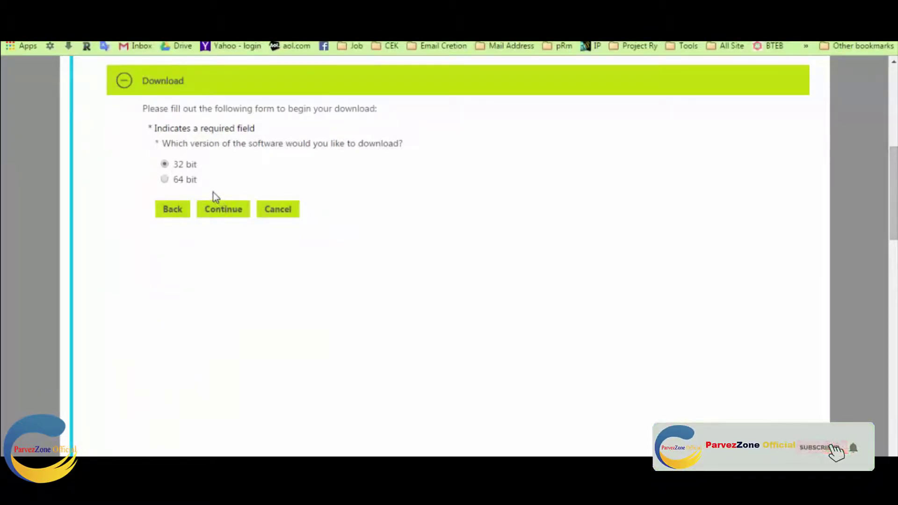
click(820, 447)
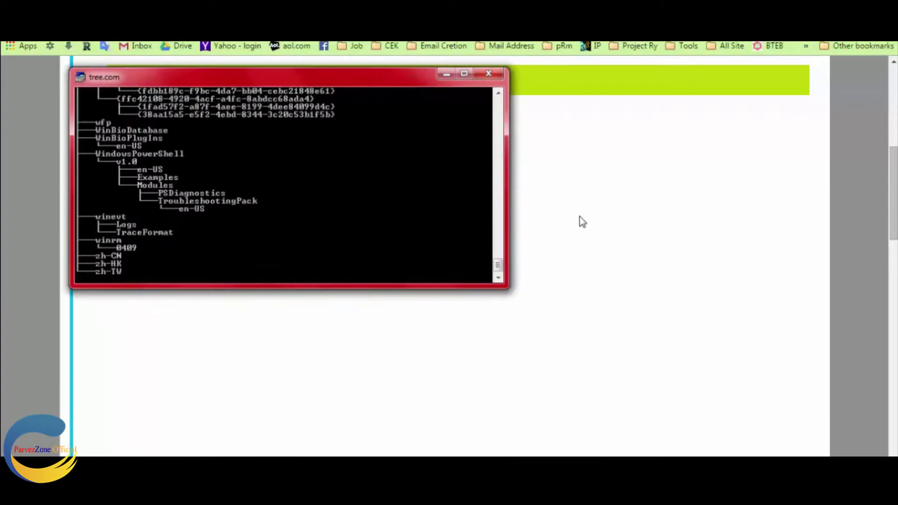
Step: Select English as the download language and start the 32-bit Windows 10 Enterprise ISO download
click(488, 73)
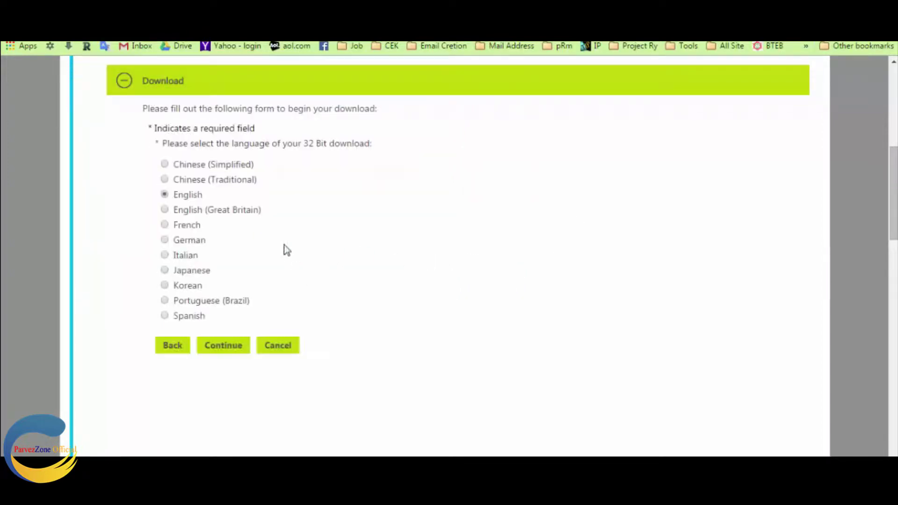
mouse_move(296, 149)
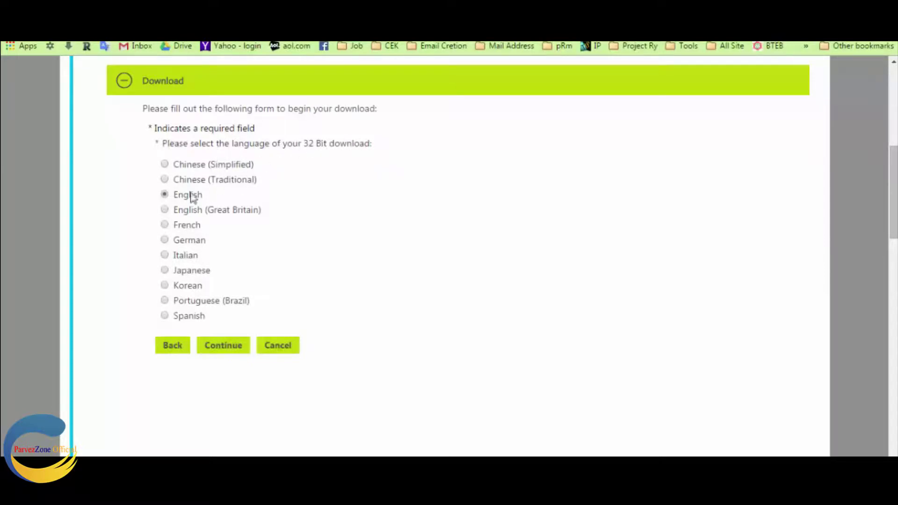
mouse_move(180, 310)
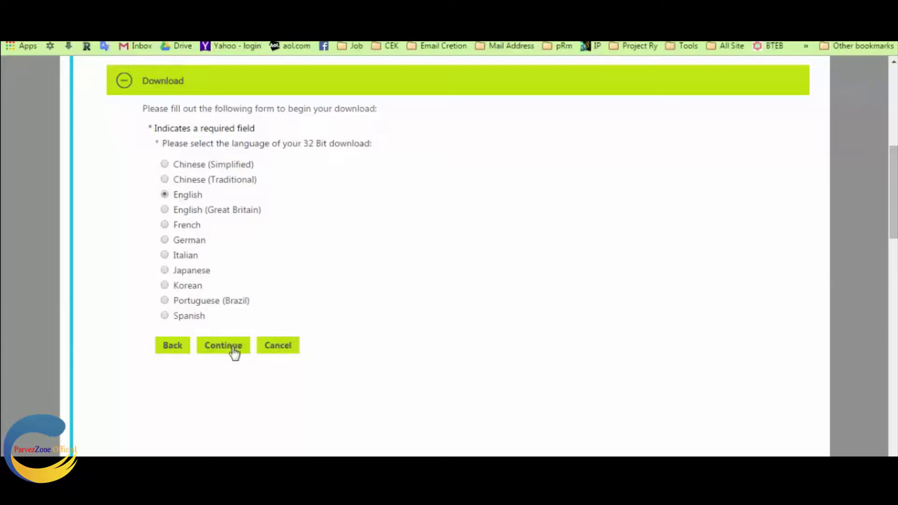
mouse_move(222, 353)
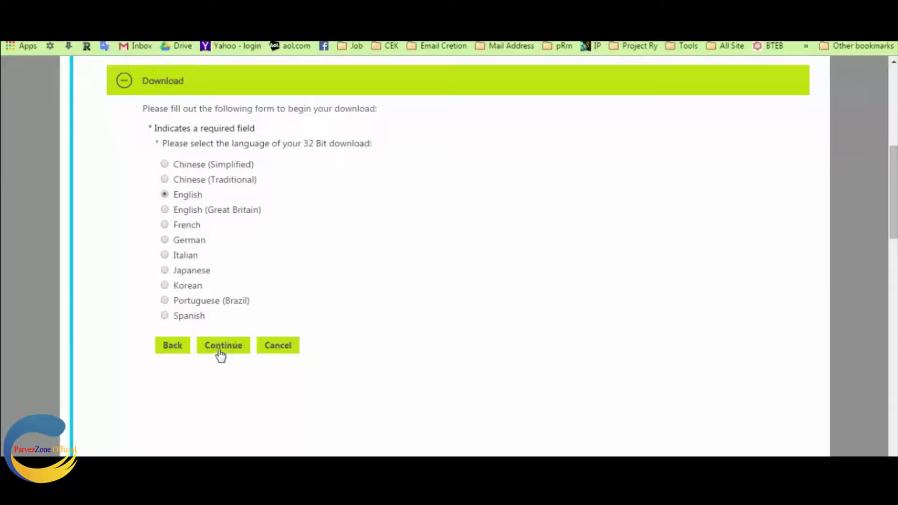
mouse_move(235, 326)
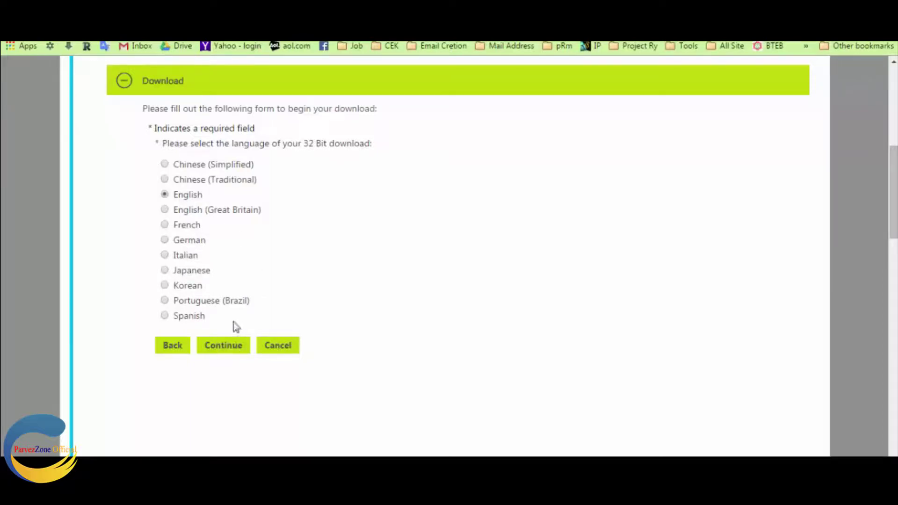
mouse_move(259, 304)
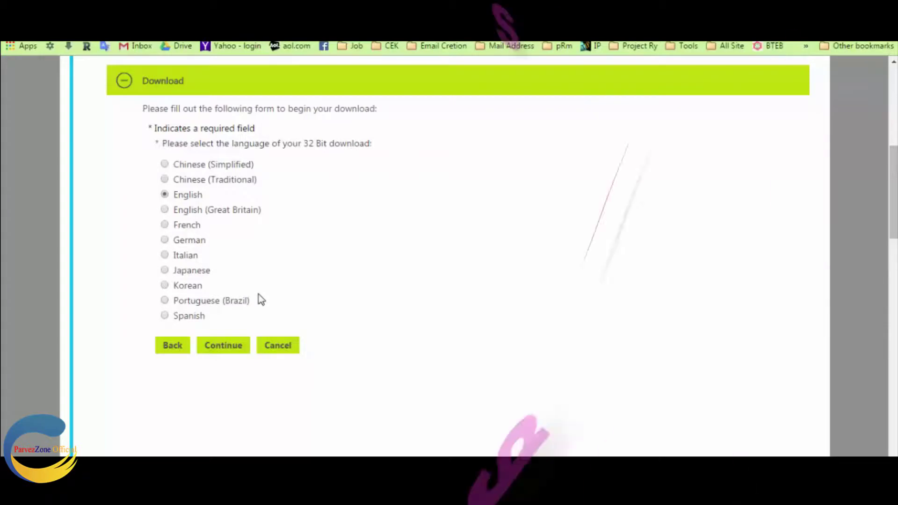
click(223, 345)
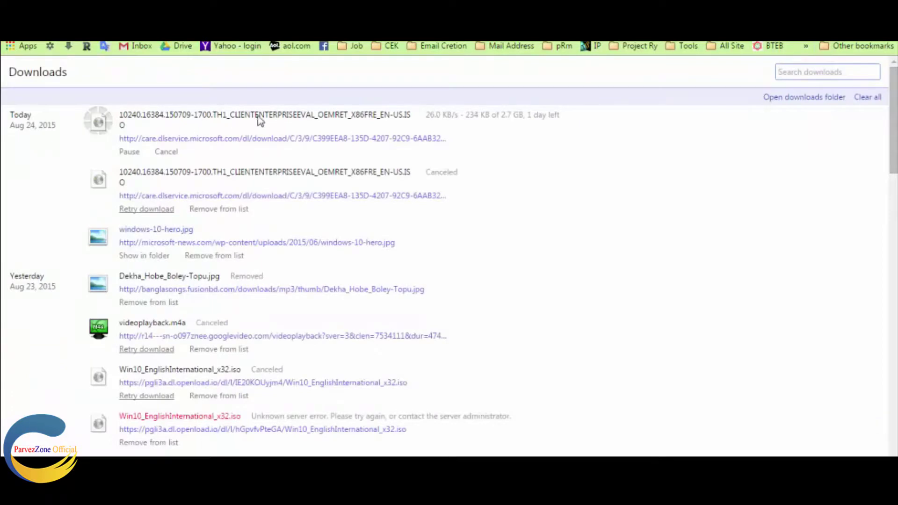
mouse_move(445, 114)
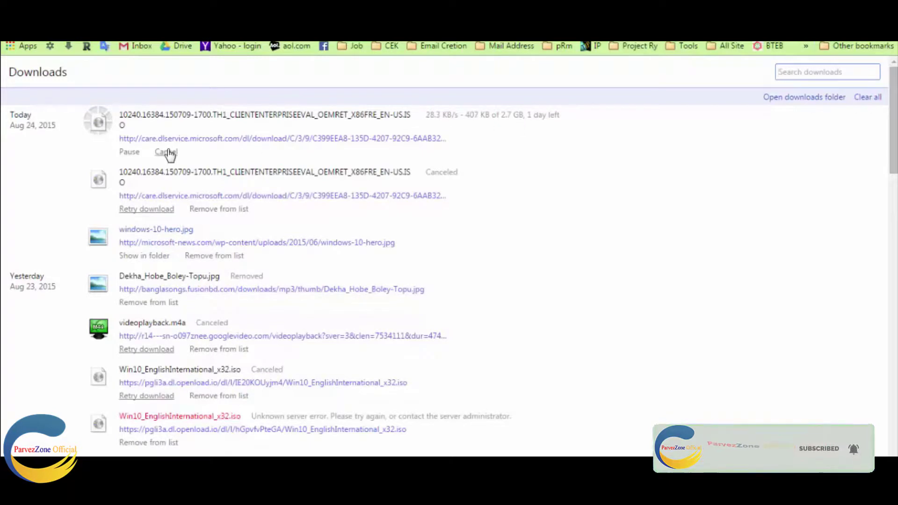
Step: Cancel Chrome's ISO download and copy its link address for the download manager
click(165, 152)
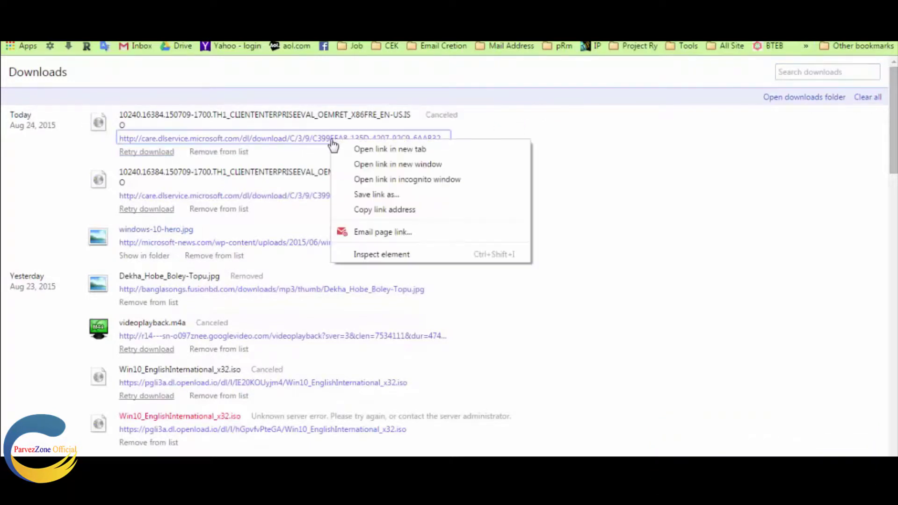
mouse_move(384, 209)
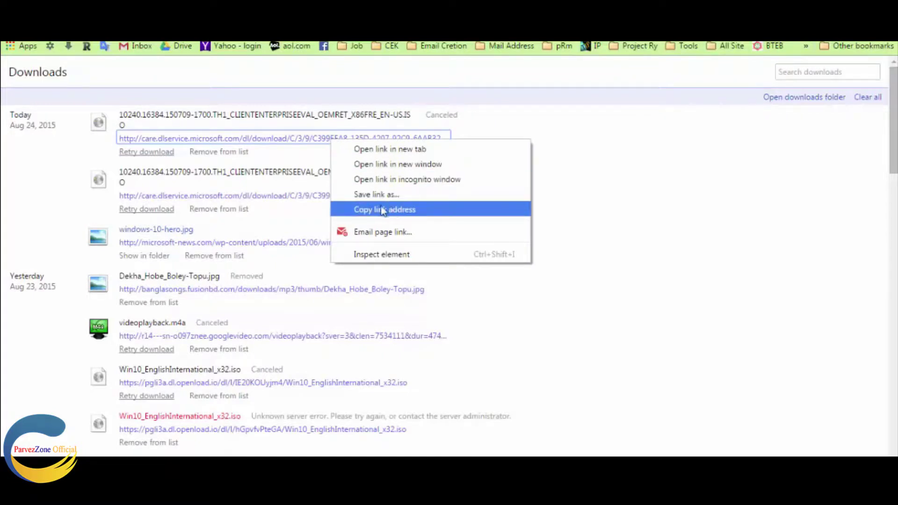
click(384, 209)
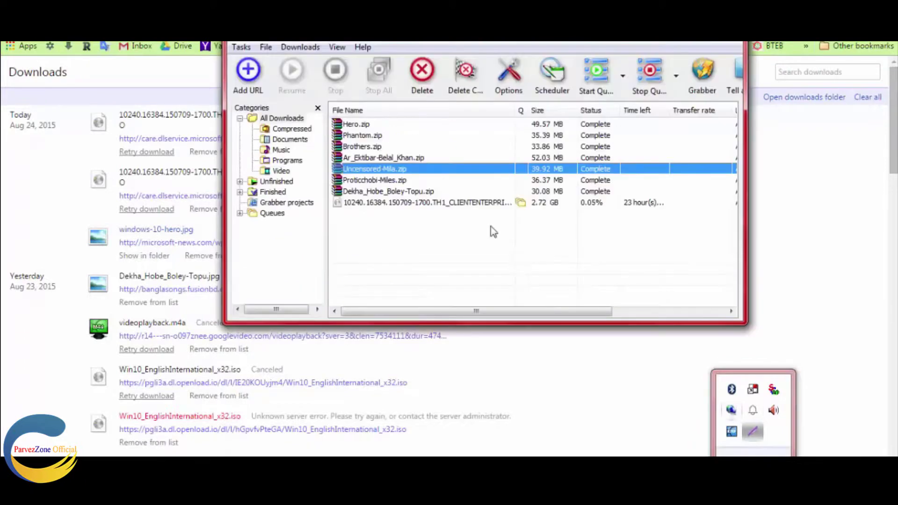
Step: Add the copied ISO link in IDM, dismiss the duplicate notice, and resume the 2.72 GB Windows 10 download
click(247, 74)
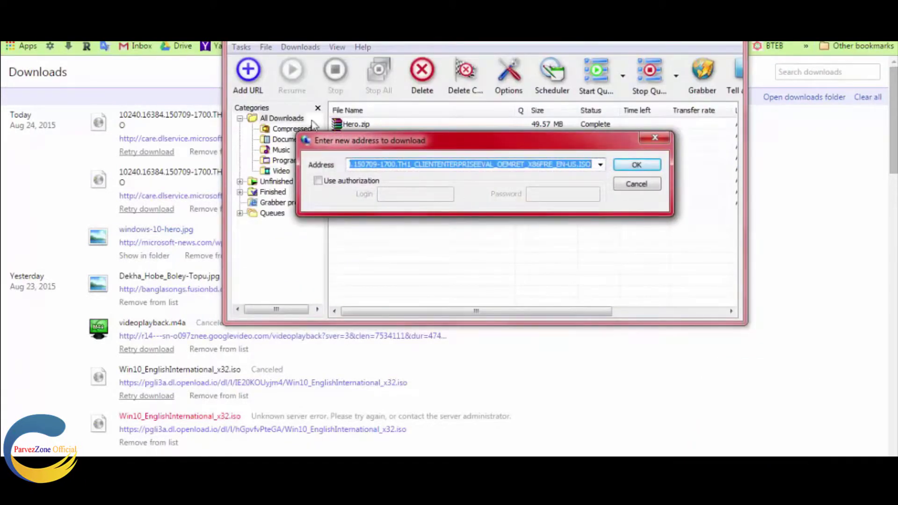
click(636, 164)
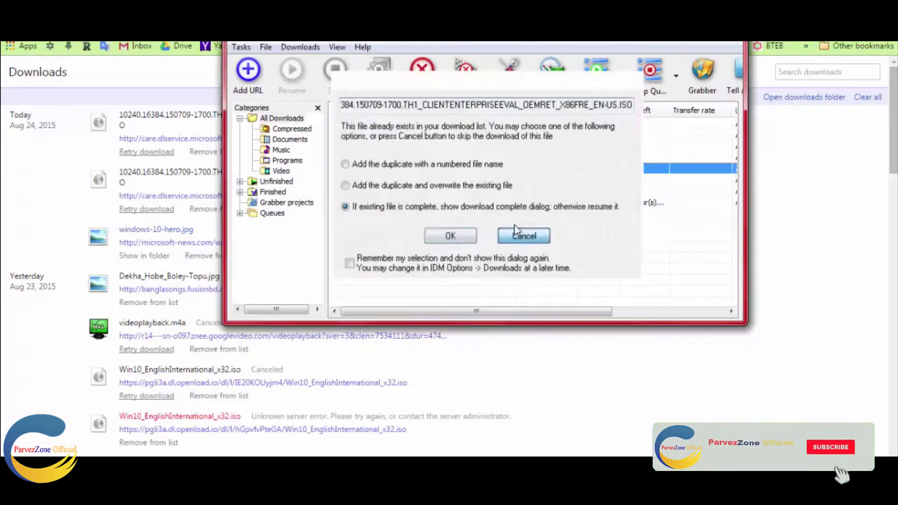
click(450, 236)
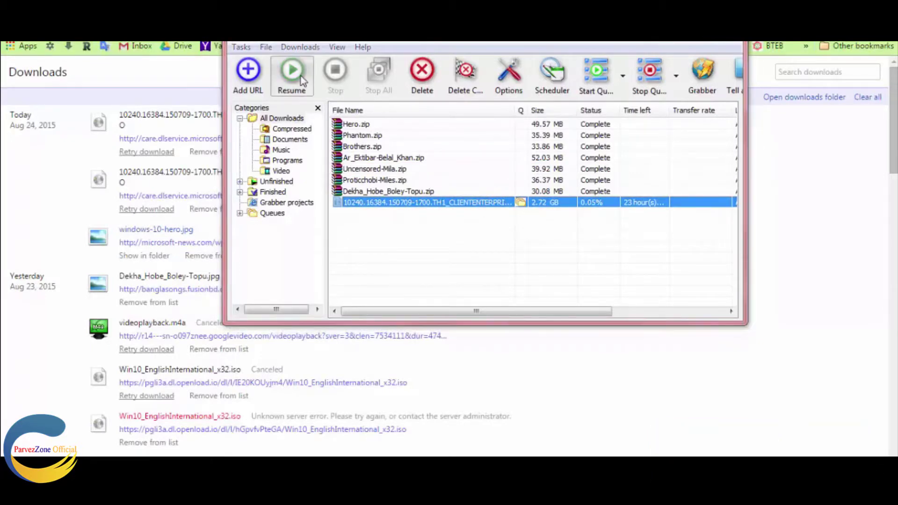
click(292, 74)
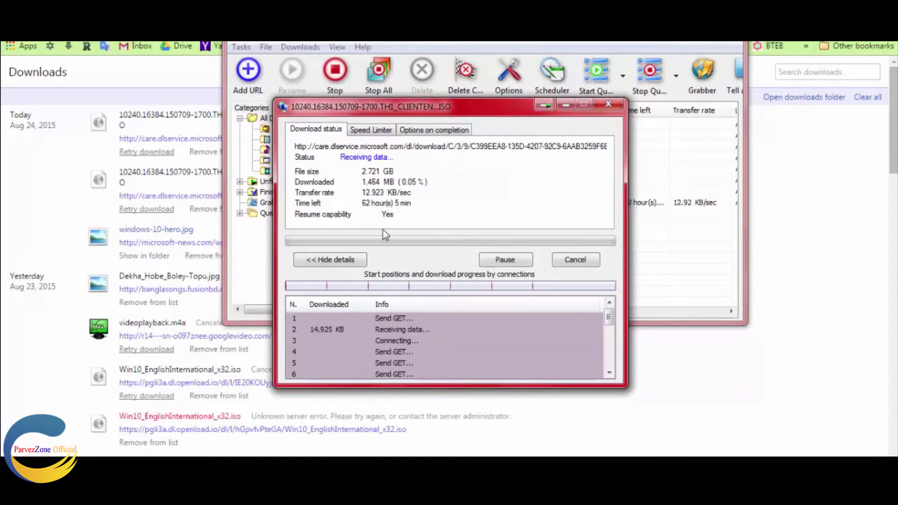